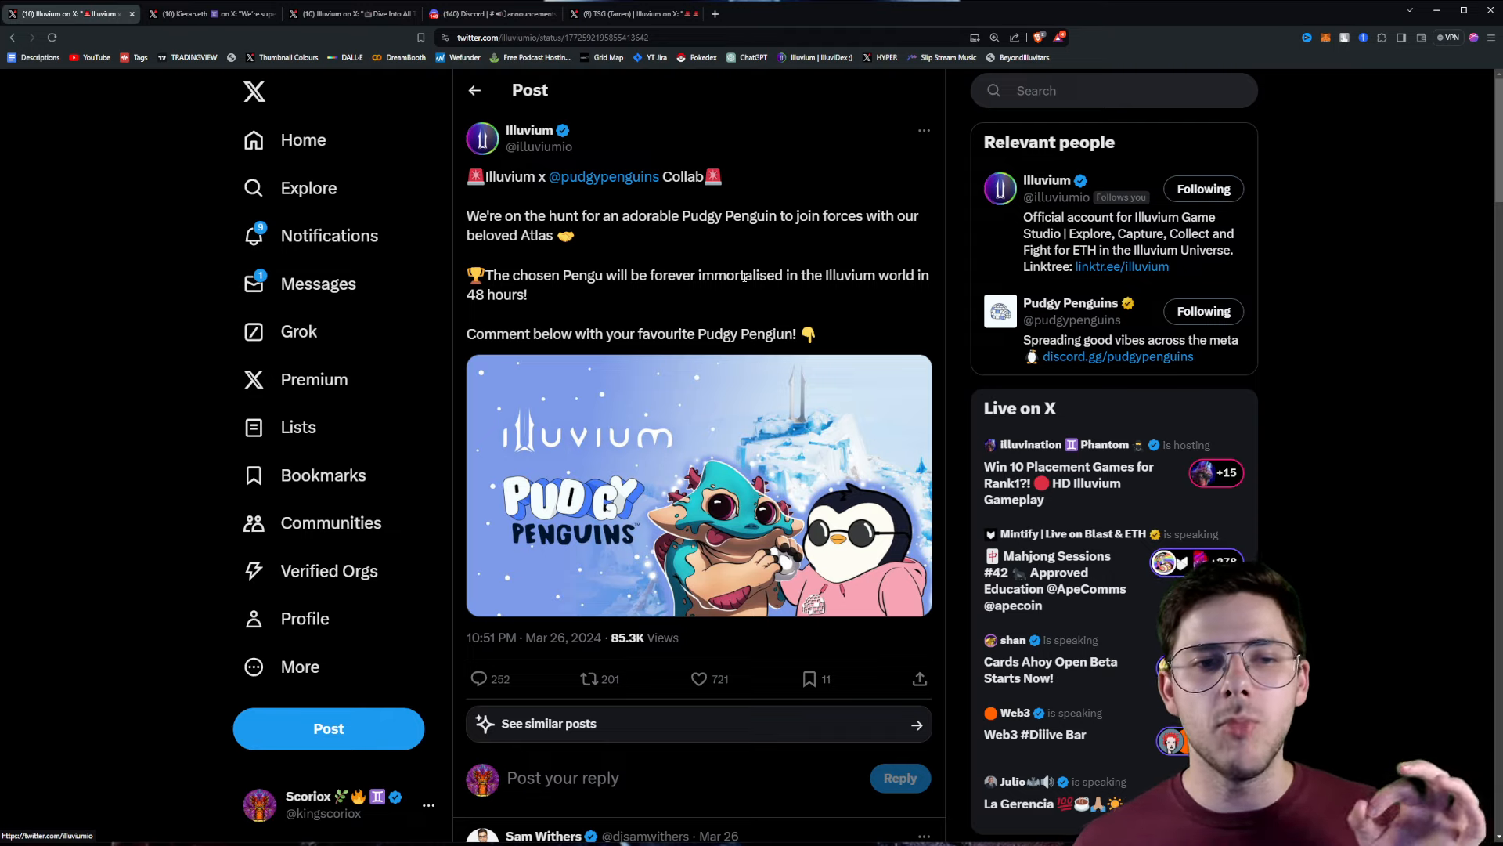
# Scroll down through the current Illuvium post to read its content
pyautogui.scroll(-3)
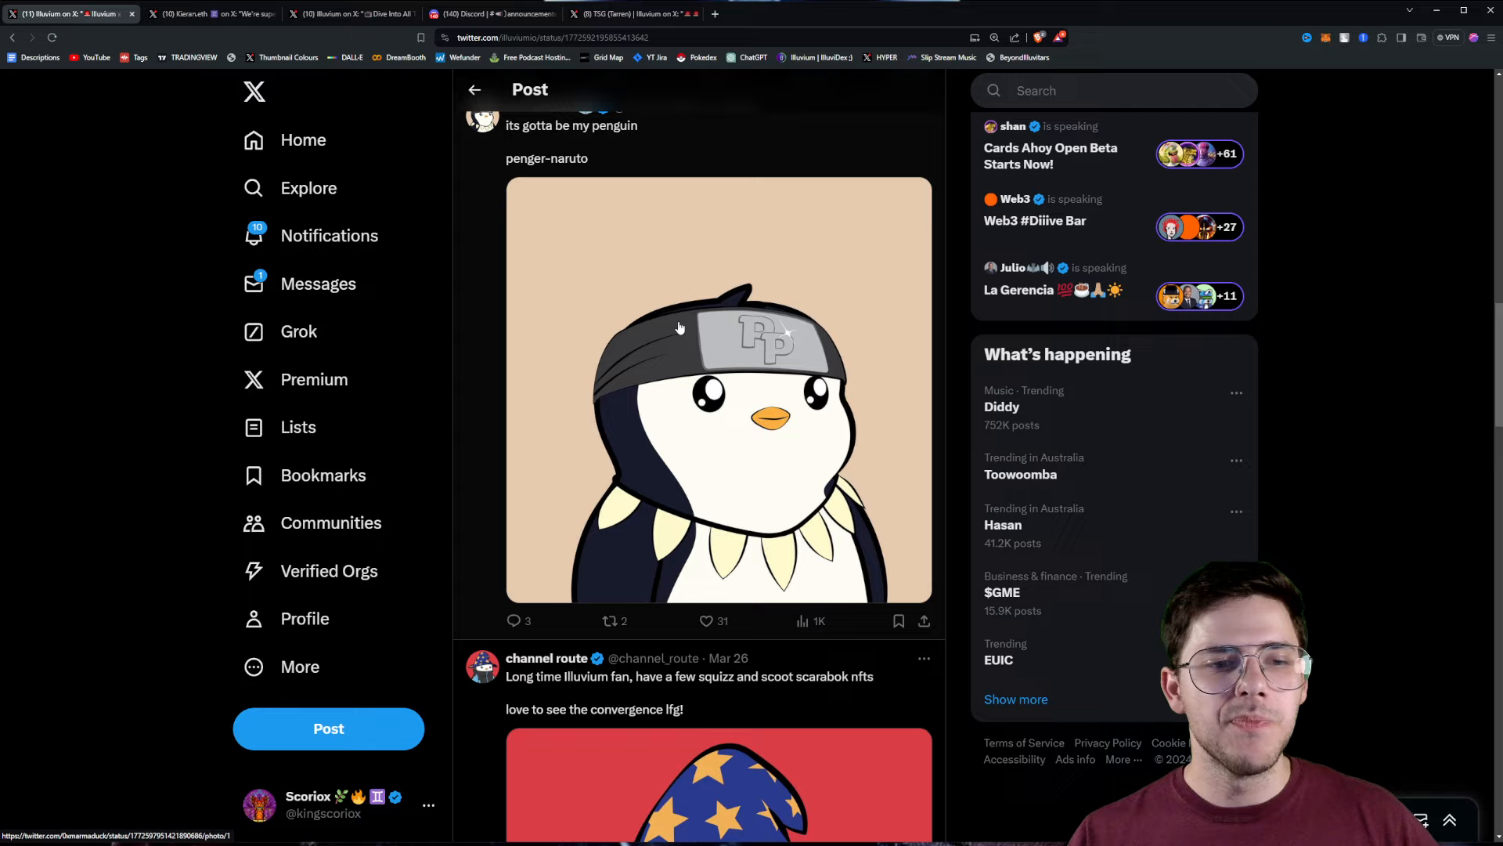
pyautogui.scroll(-3)
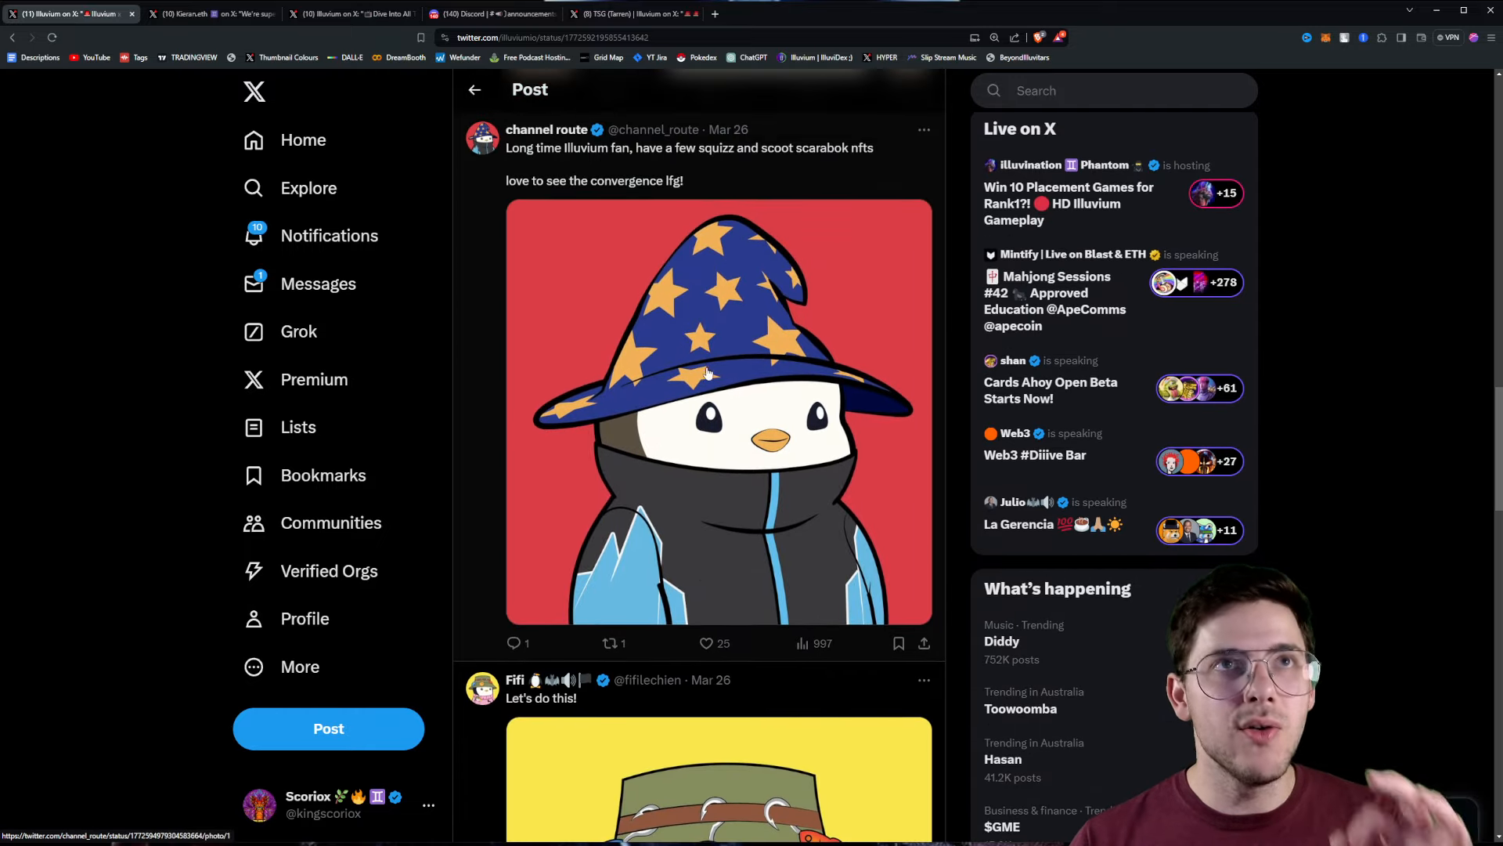
pyautogui.scroll(-3)
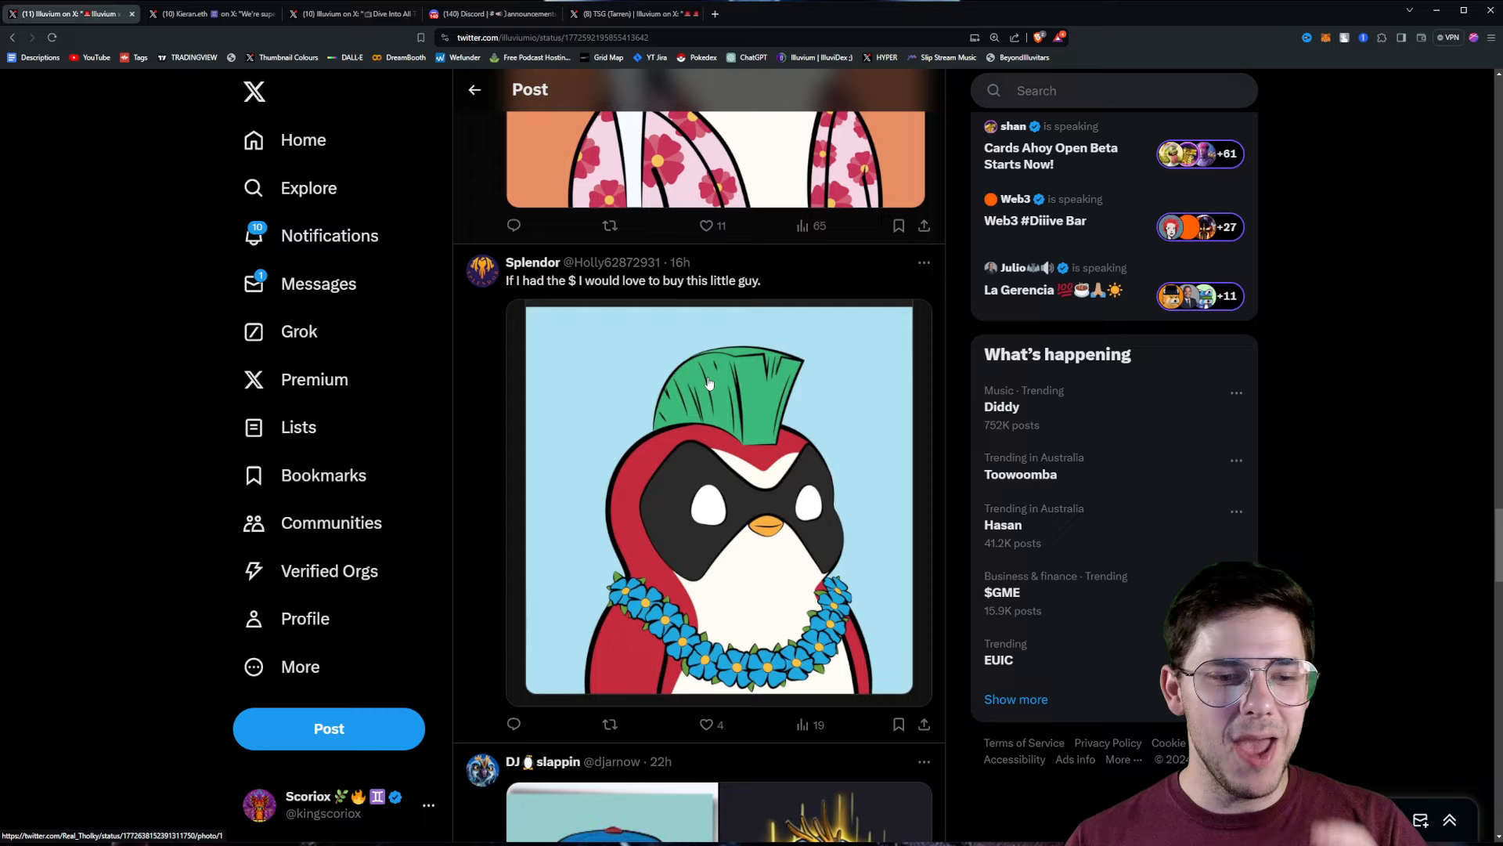
pyautogui.scroll(-3)
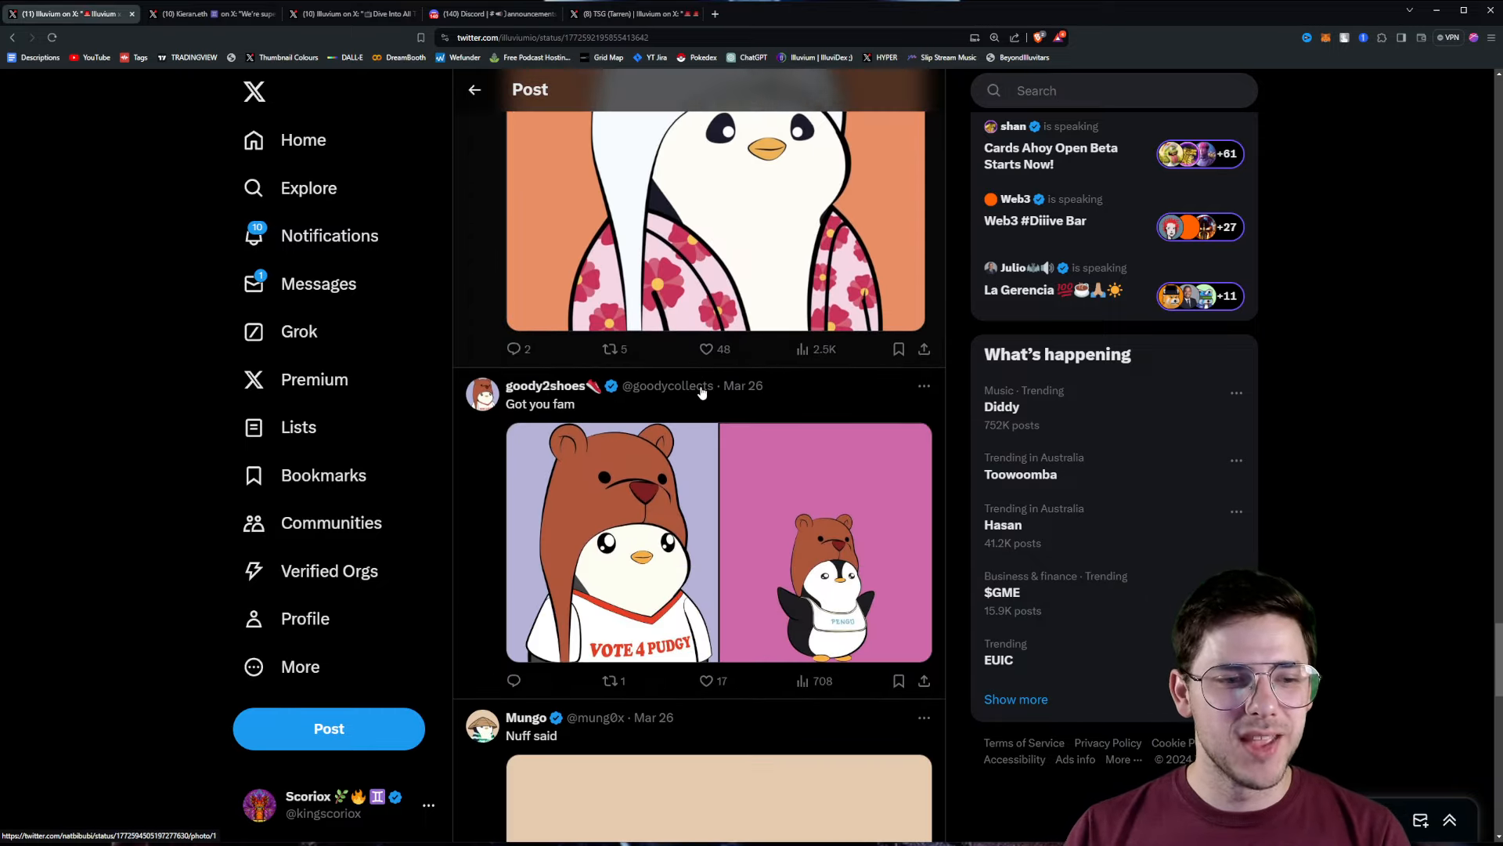
pyautogui.scroll(-3)
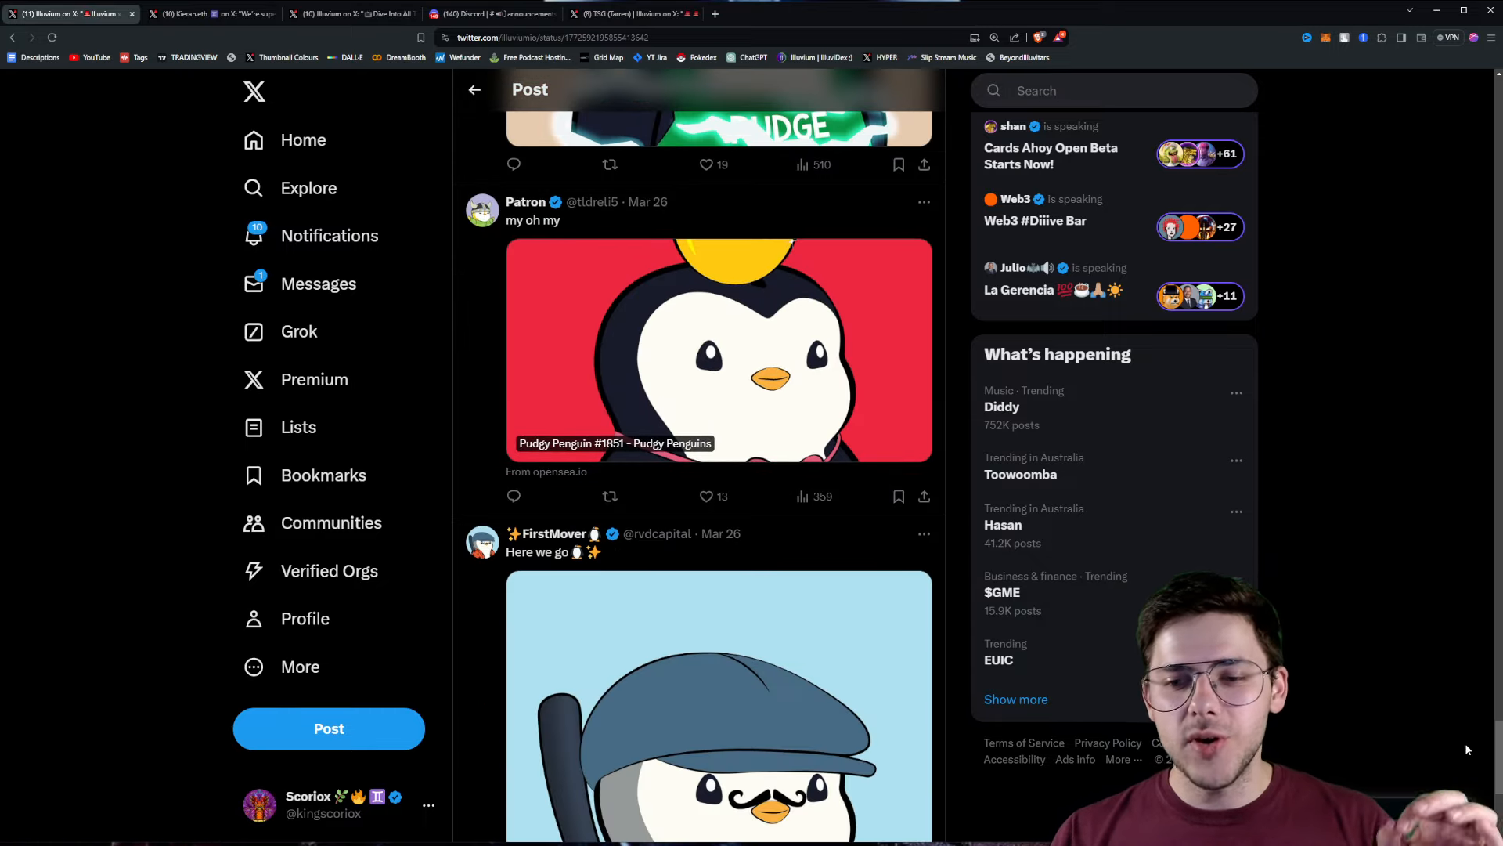
pyautogui.scroll(-3)
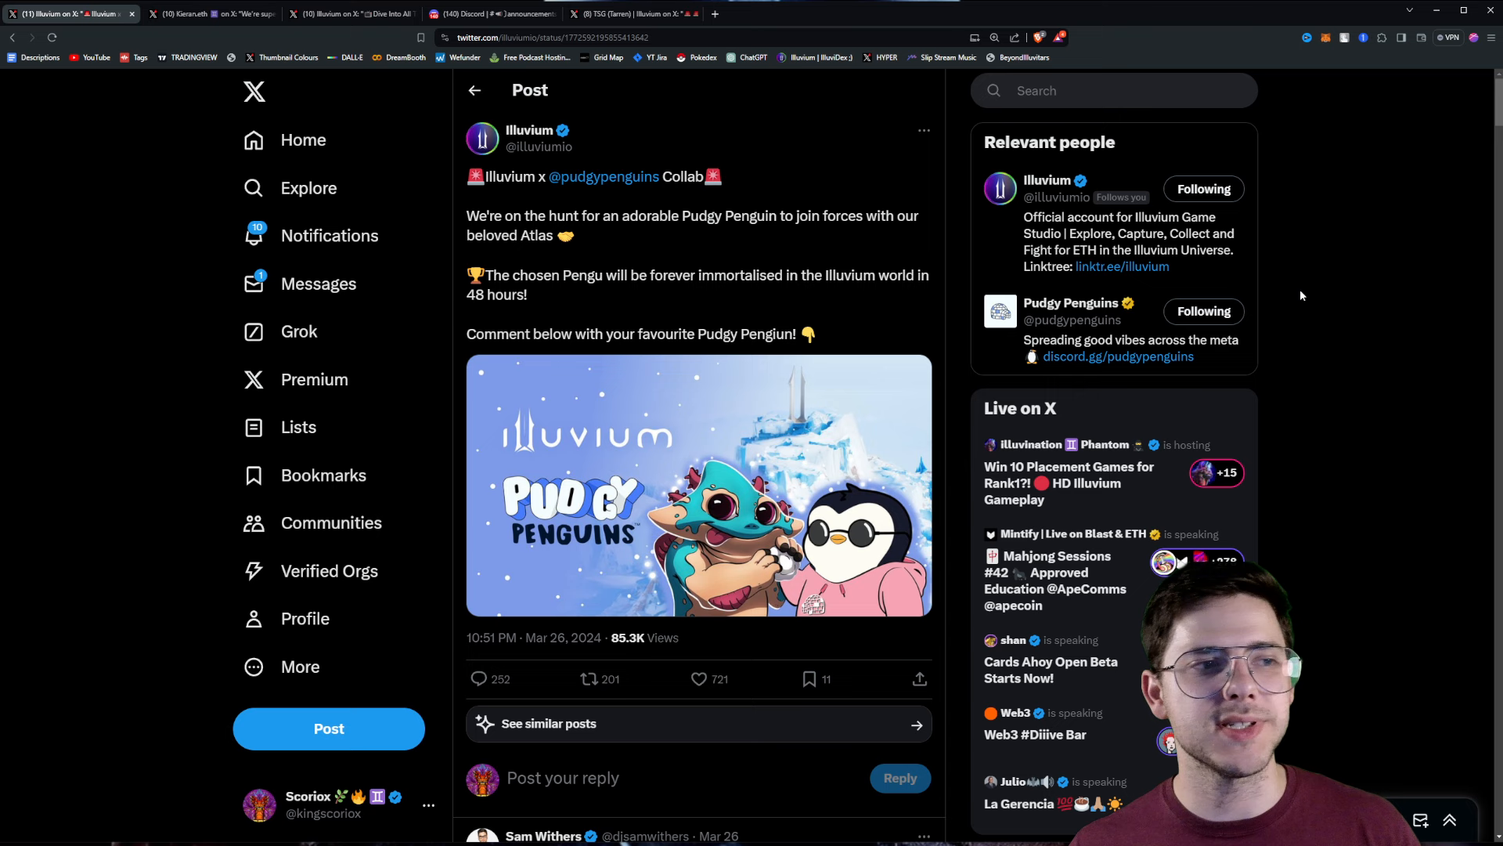
# Read through Illuvium's Series A funding announcement post and its replies
pyautogui.click(204, 14)
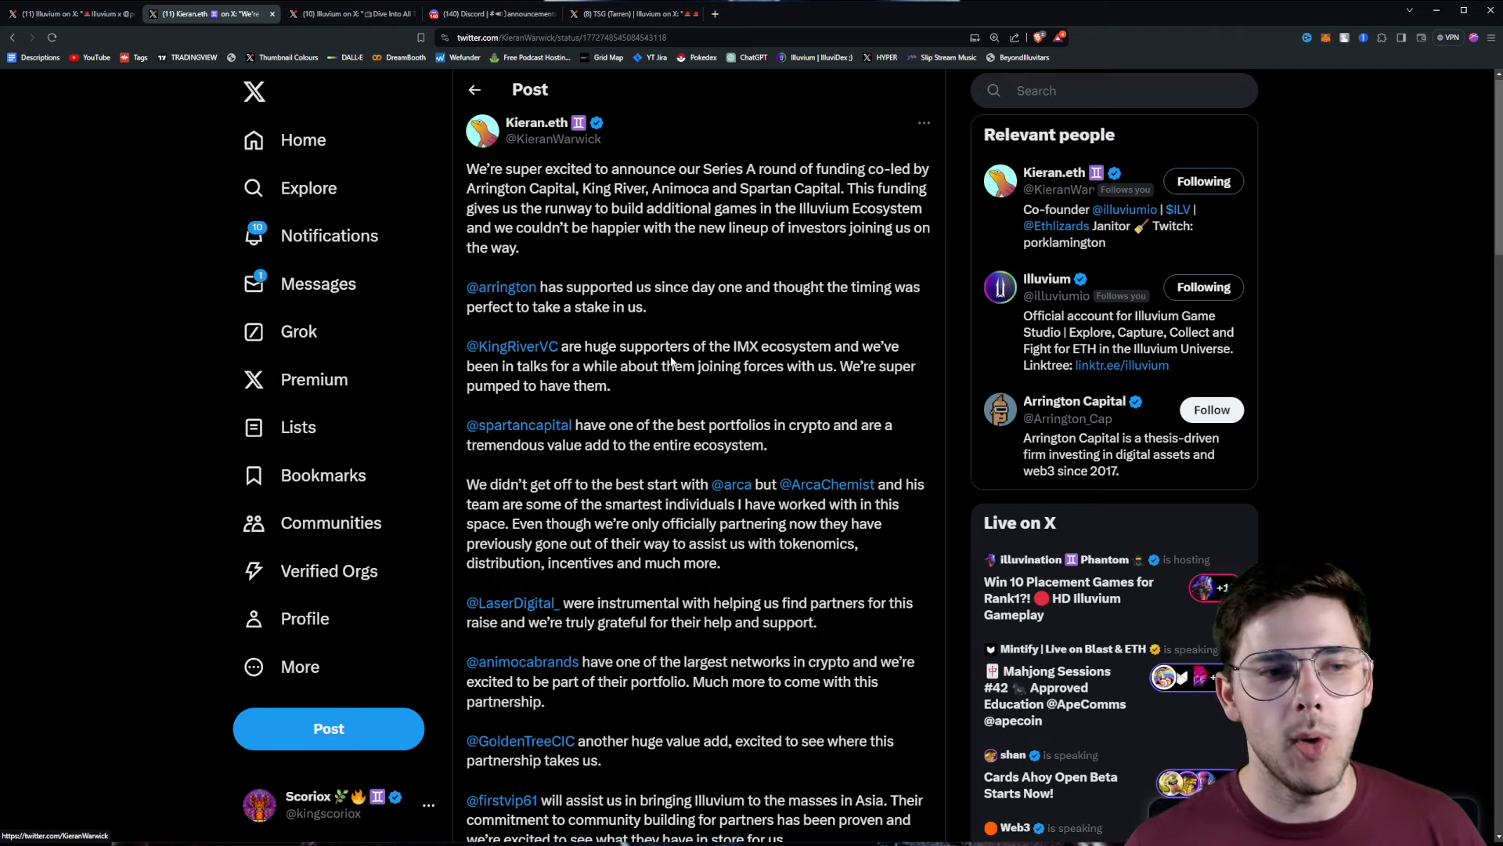
pyautogui.scroll(-3)
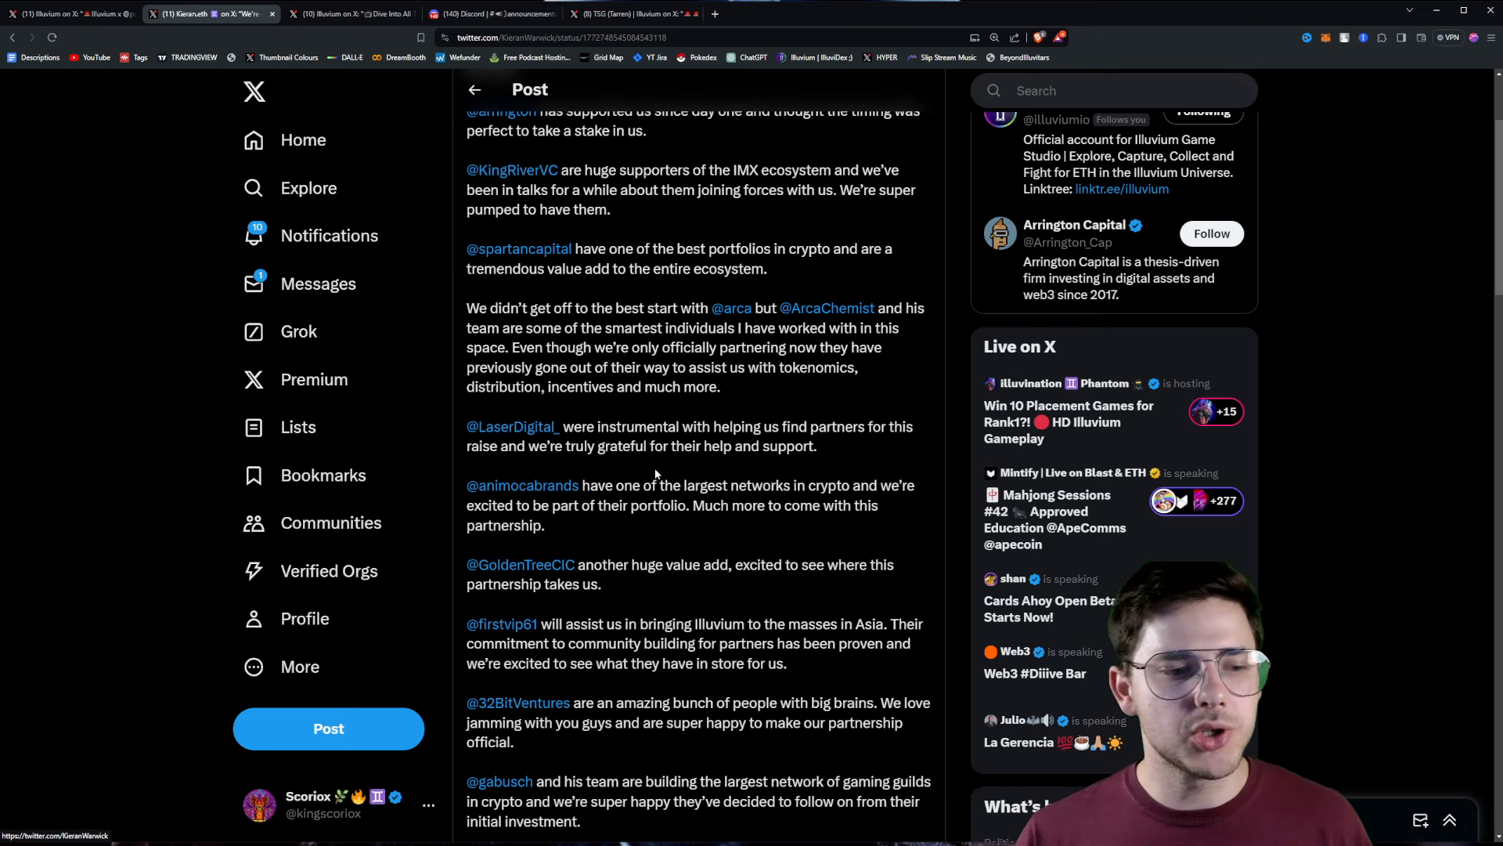
pyautogui.scroll(-3)
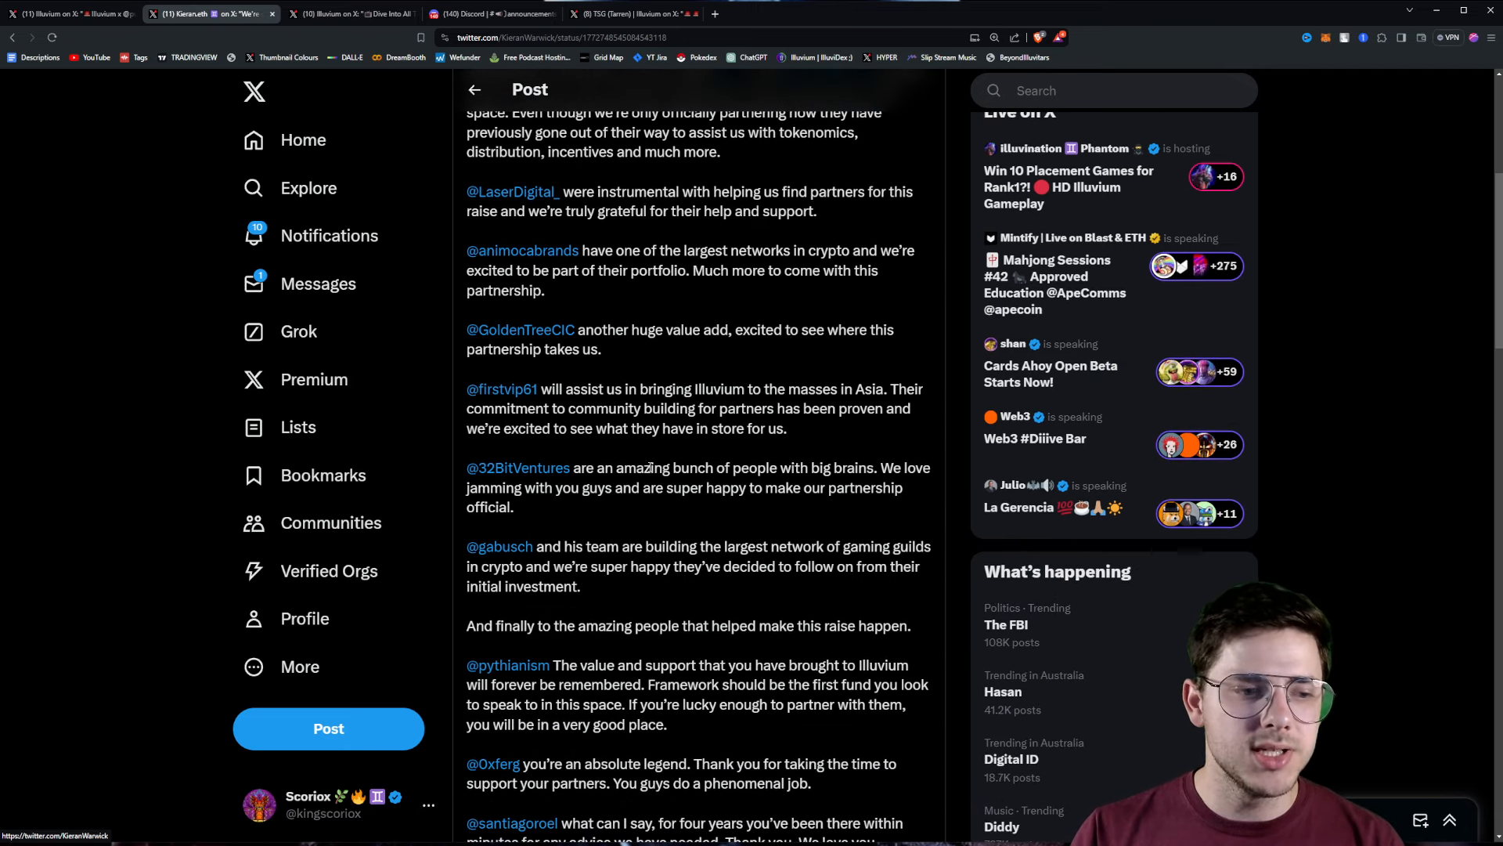
pyautogui.scroll(-3)
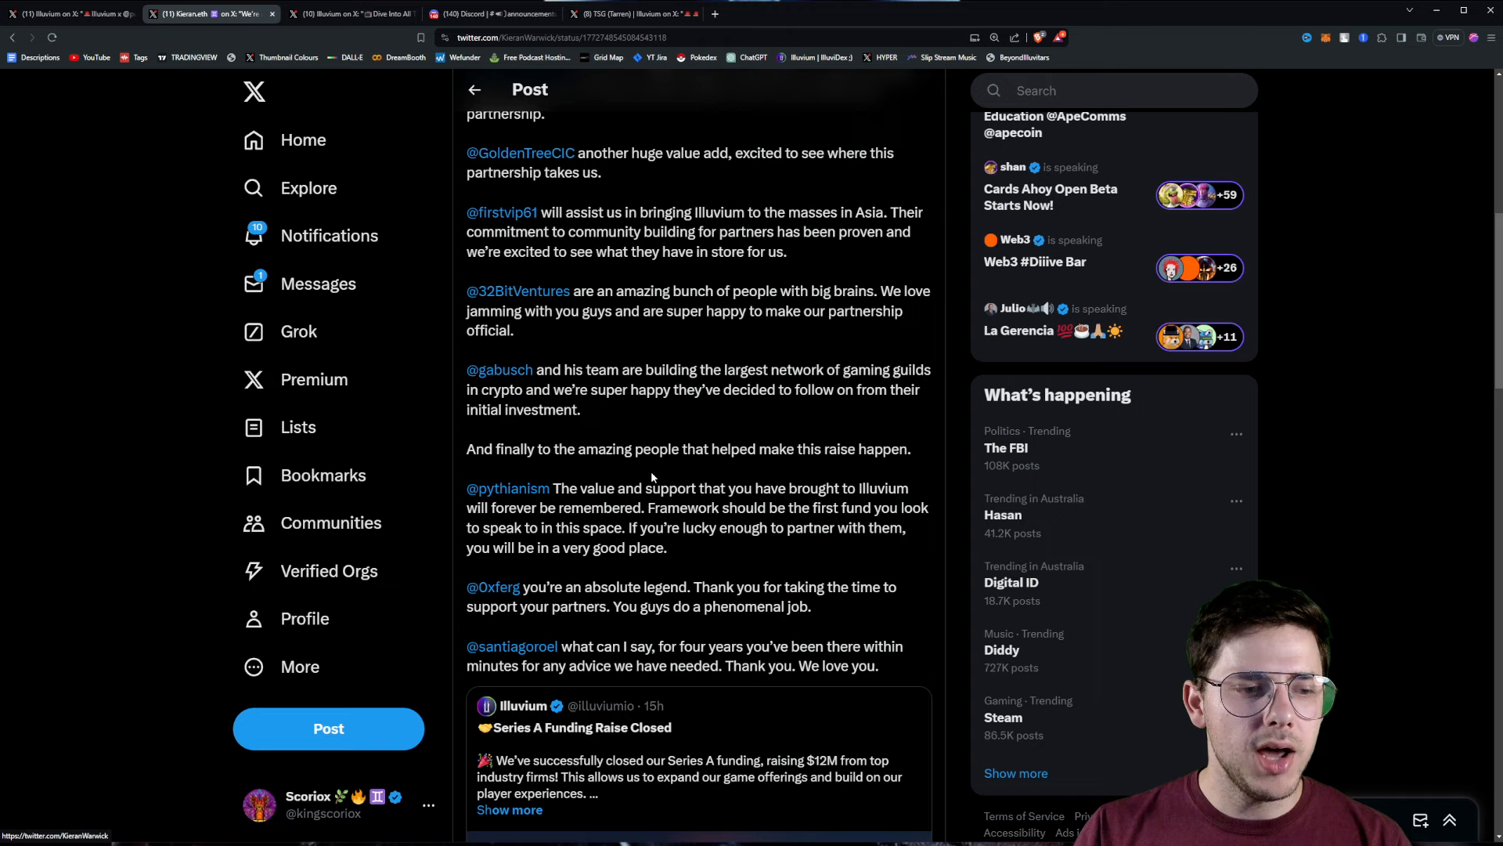
pyautogui.scroll(-3)
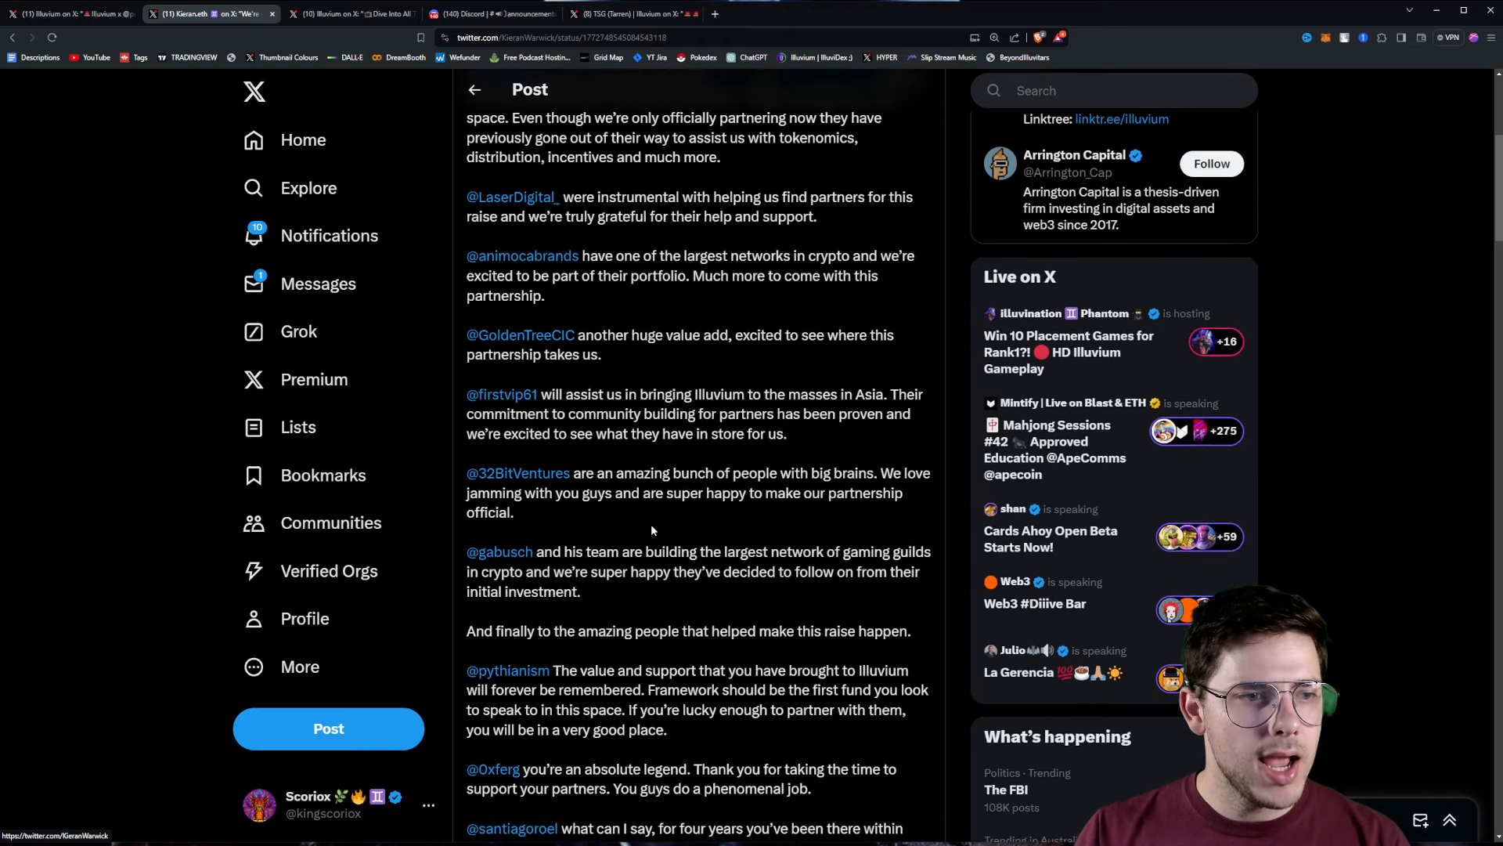
pyautogui.scroll(3)
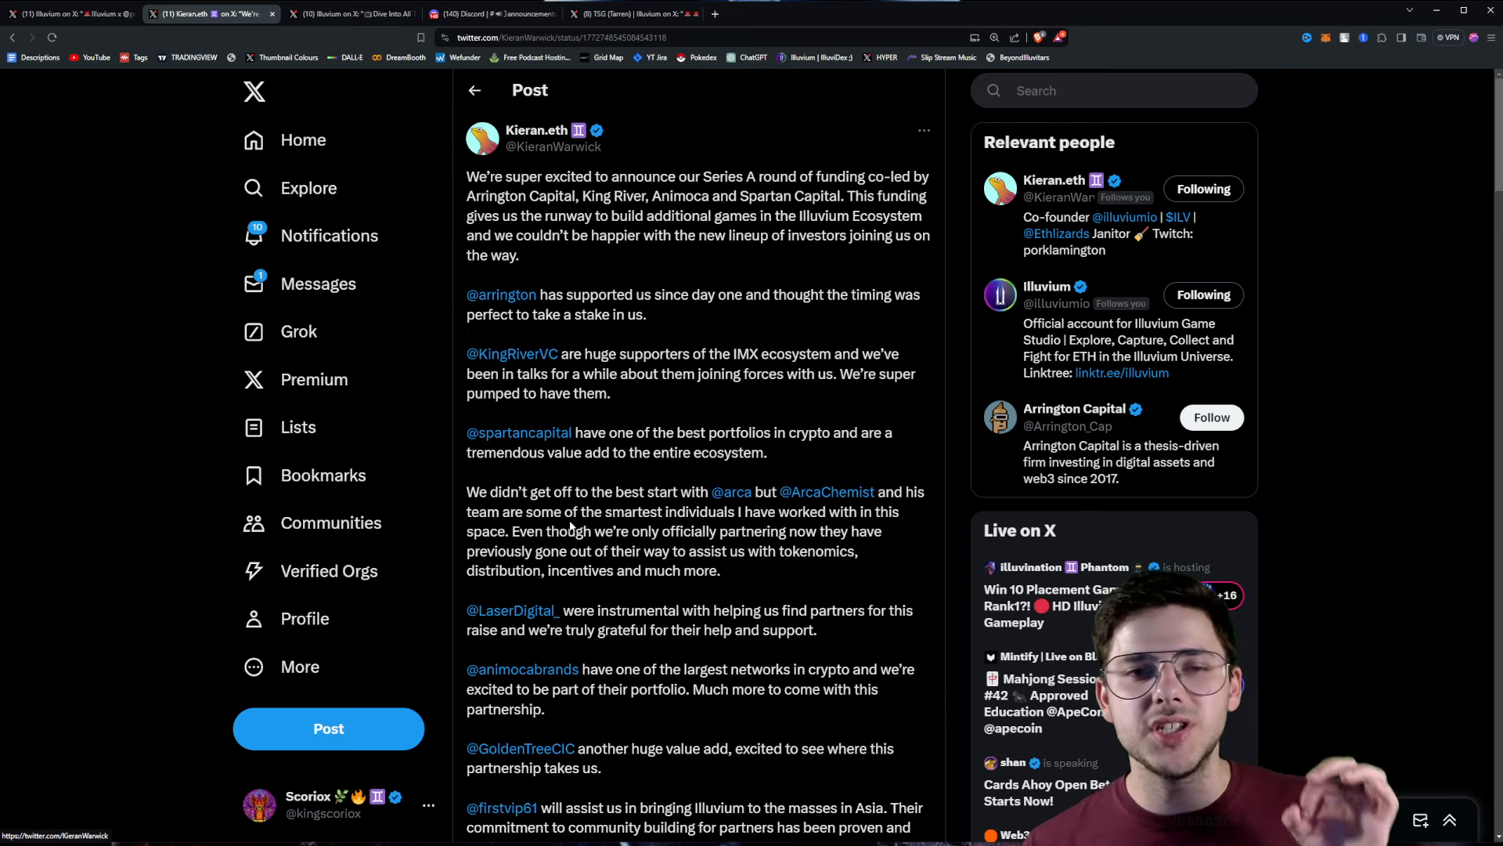
pyautogui.scroll(-3)
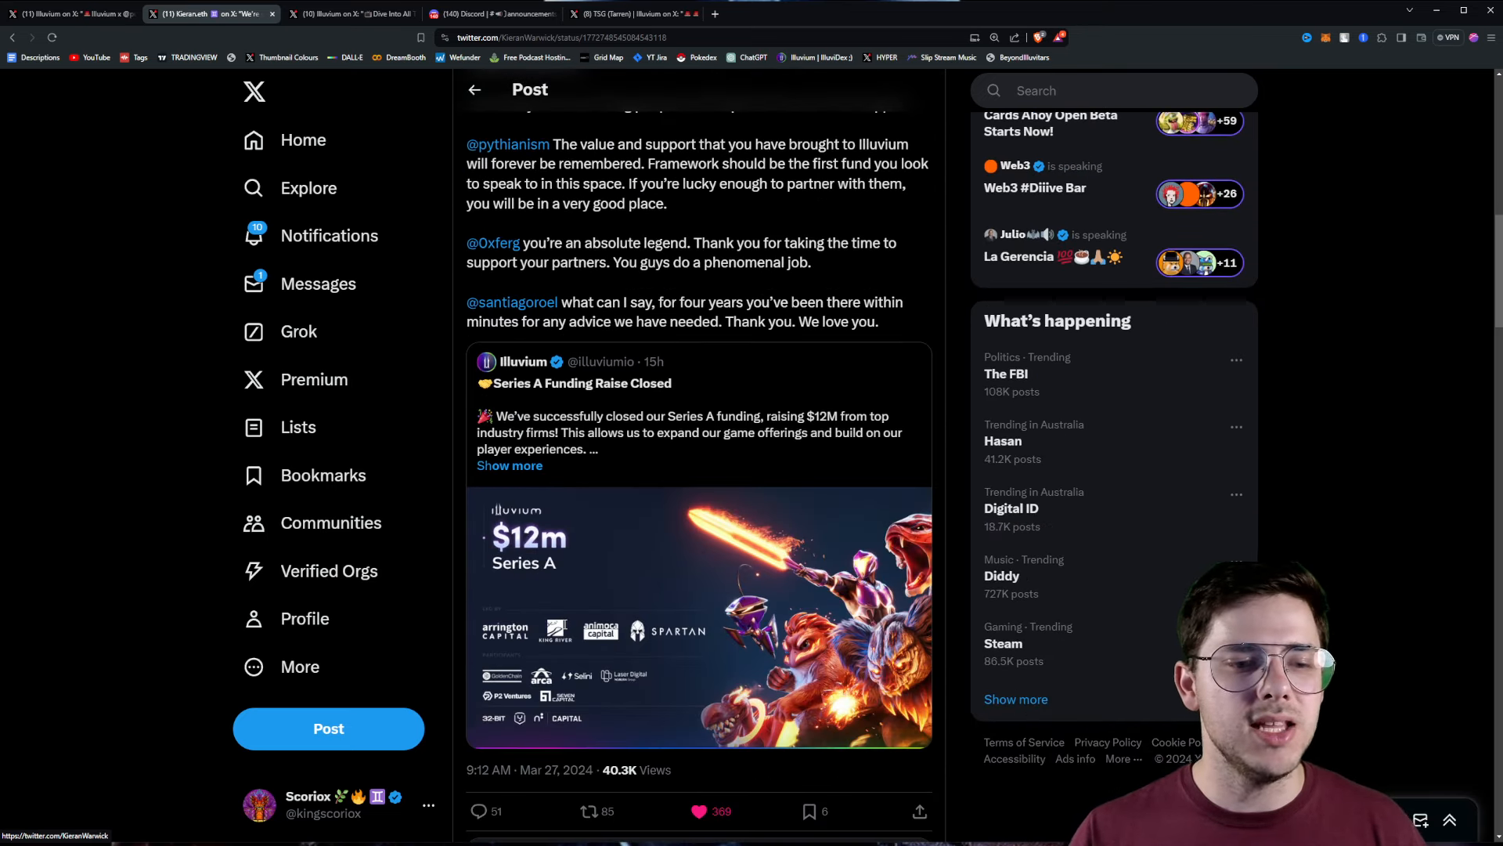
pyautogui.scroll(-3)
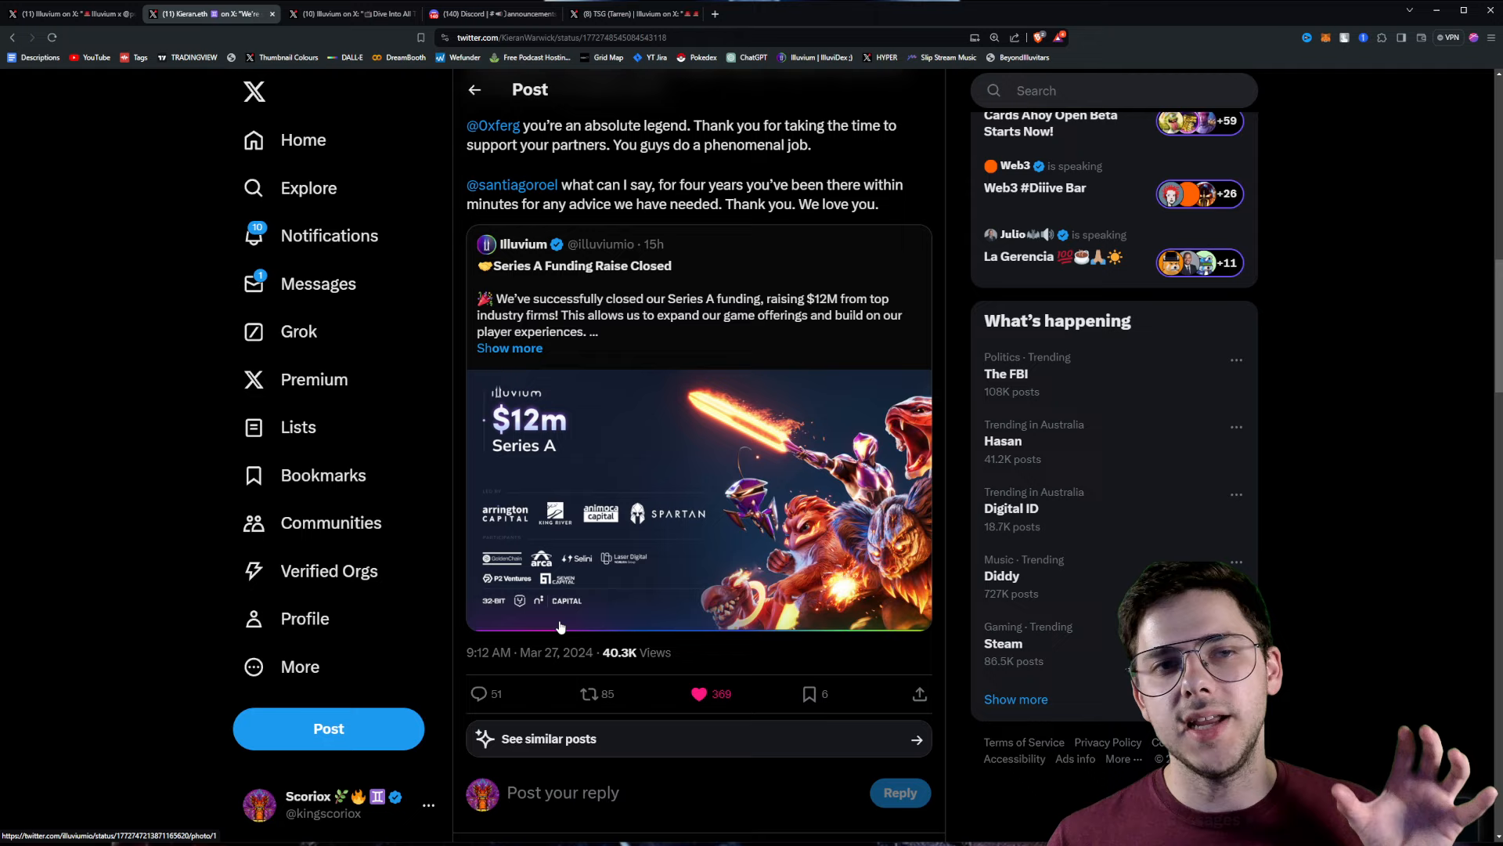
pyautogui.scroll(3)
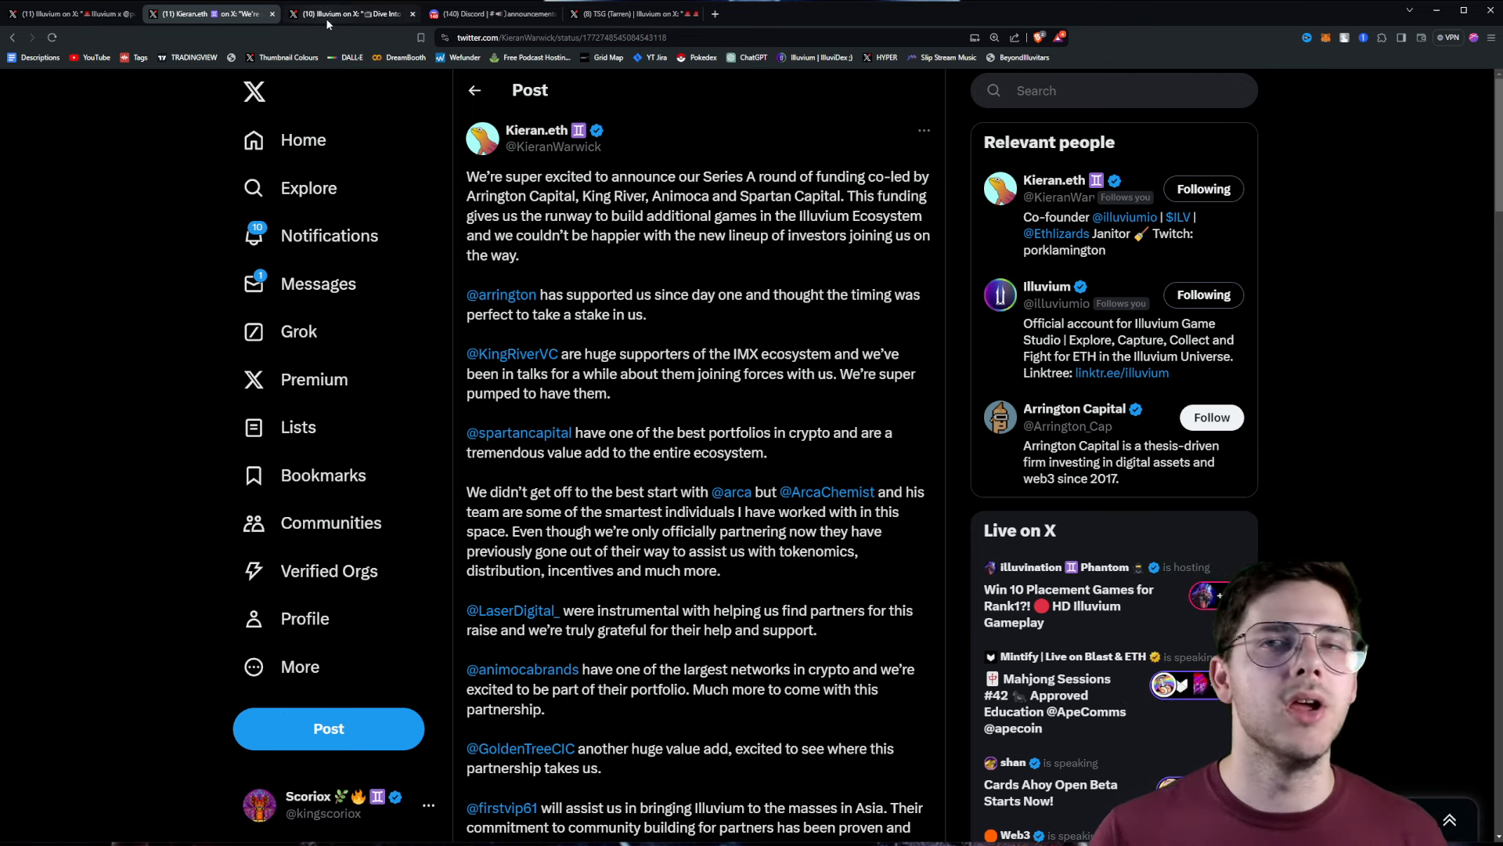
pyautogui.moveTo(353, 14)
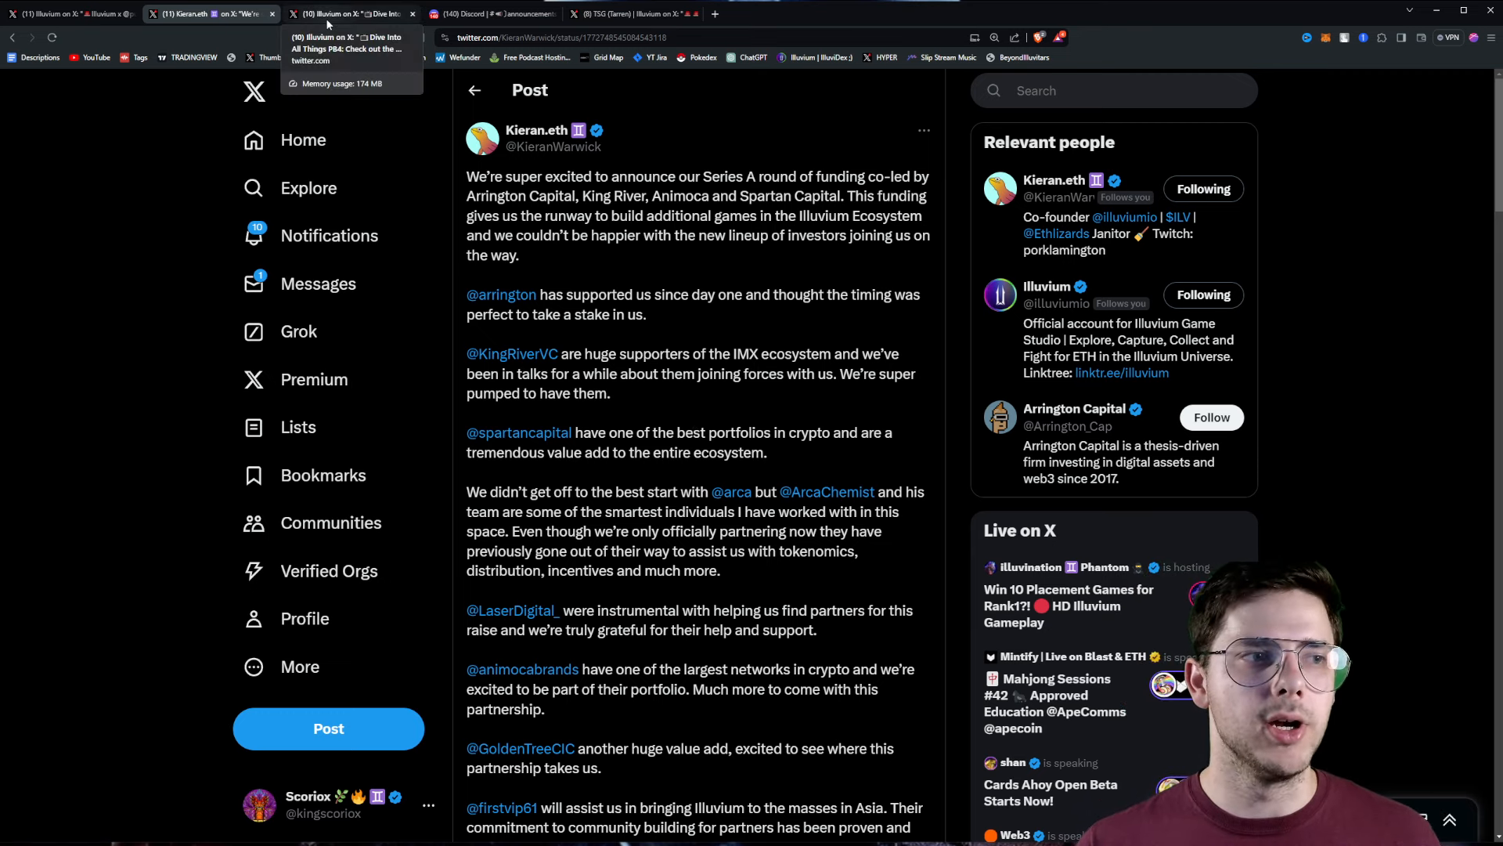
# View Illuvium's PB4 post with its 2023–2025 roadmap image, then move to the Discord announcements
pyautogui.click(345, 14)
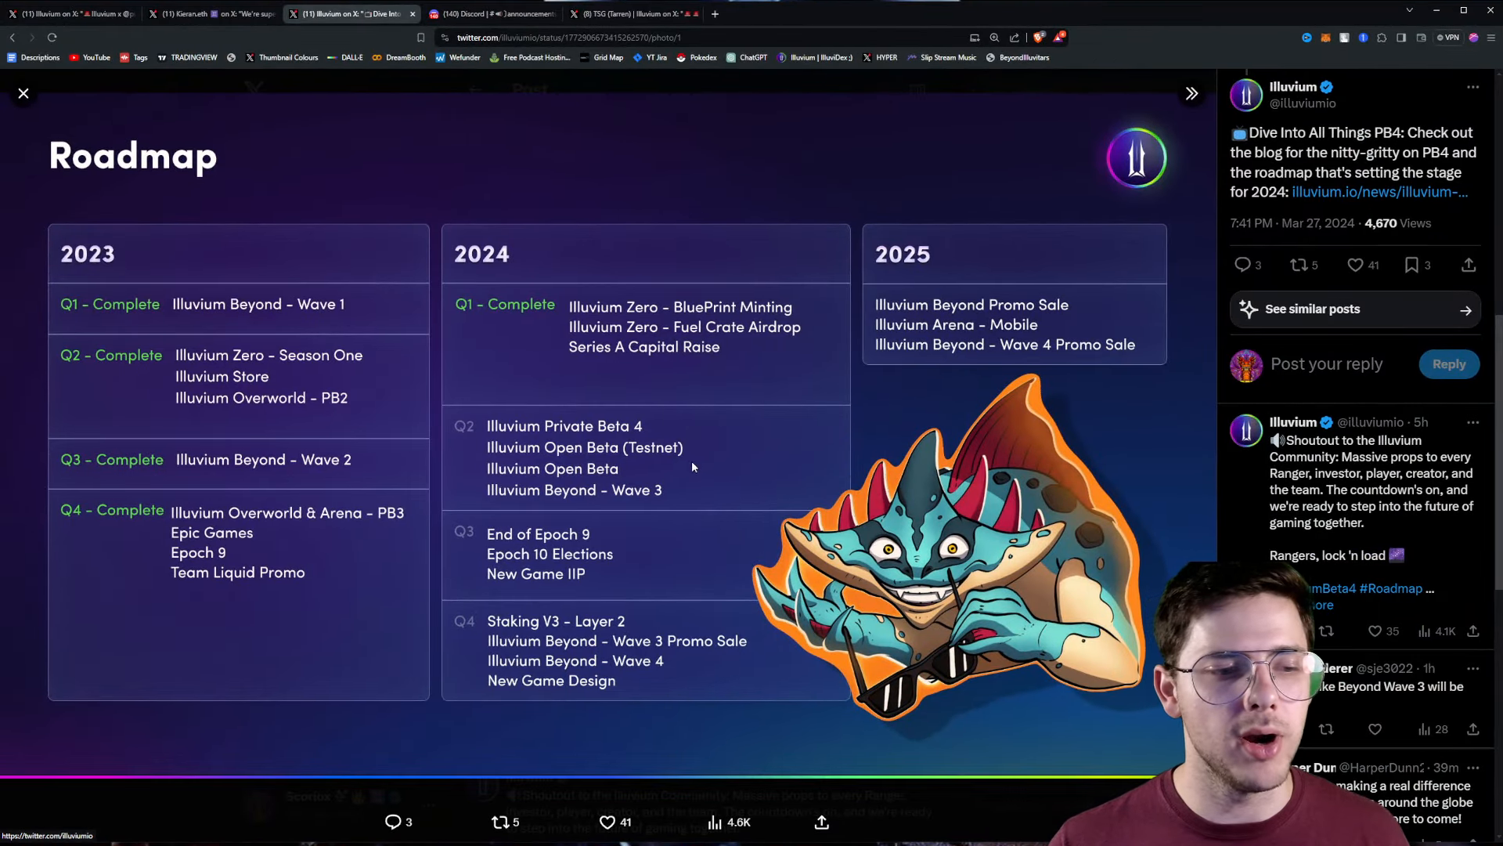
pyautogui.moveTo(629, 759)
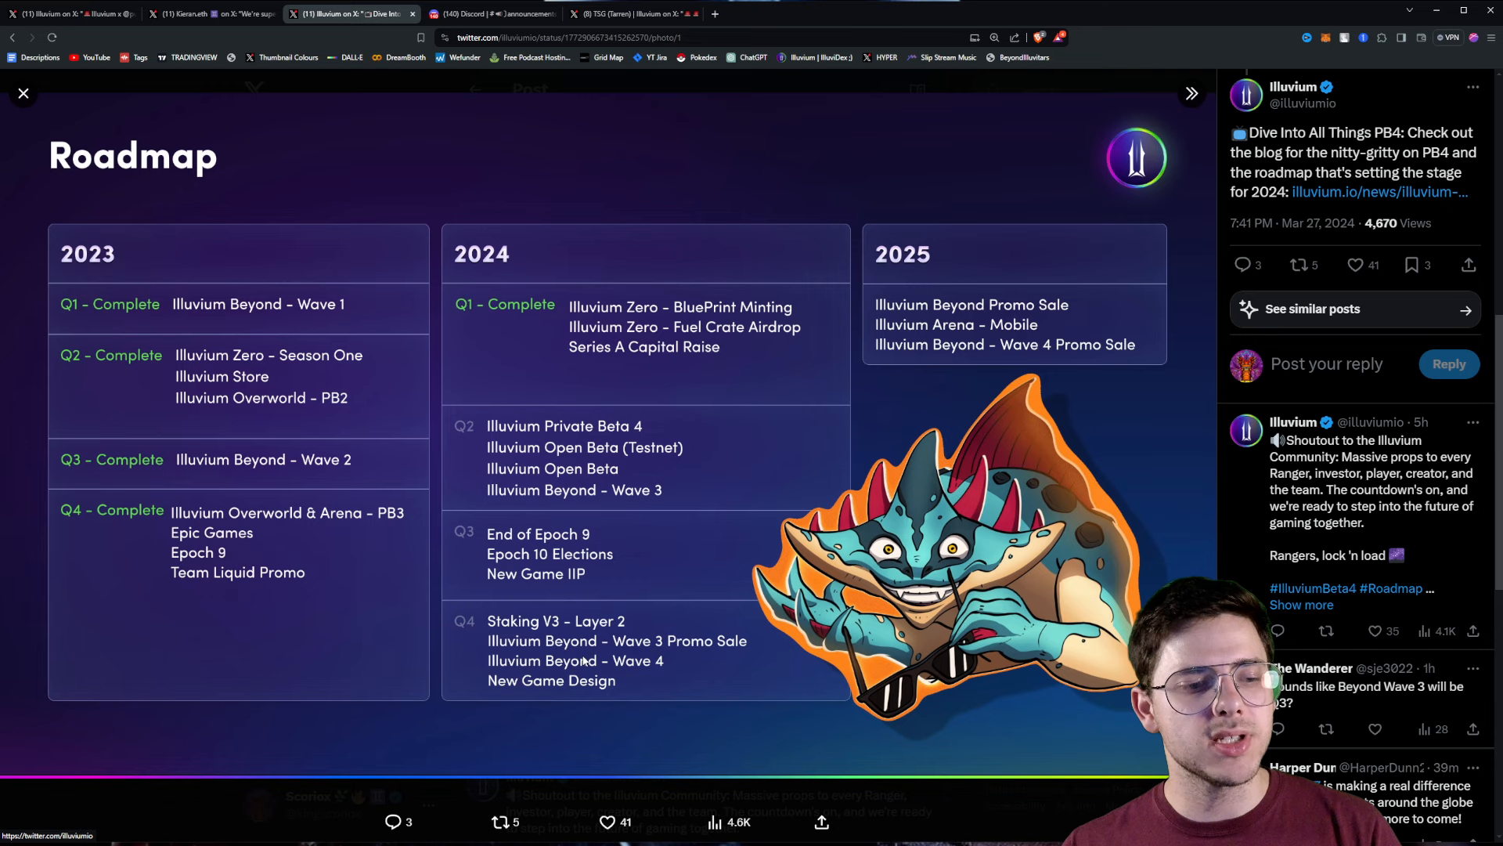
pyautogui.moveTo(584, 672)
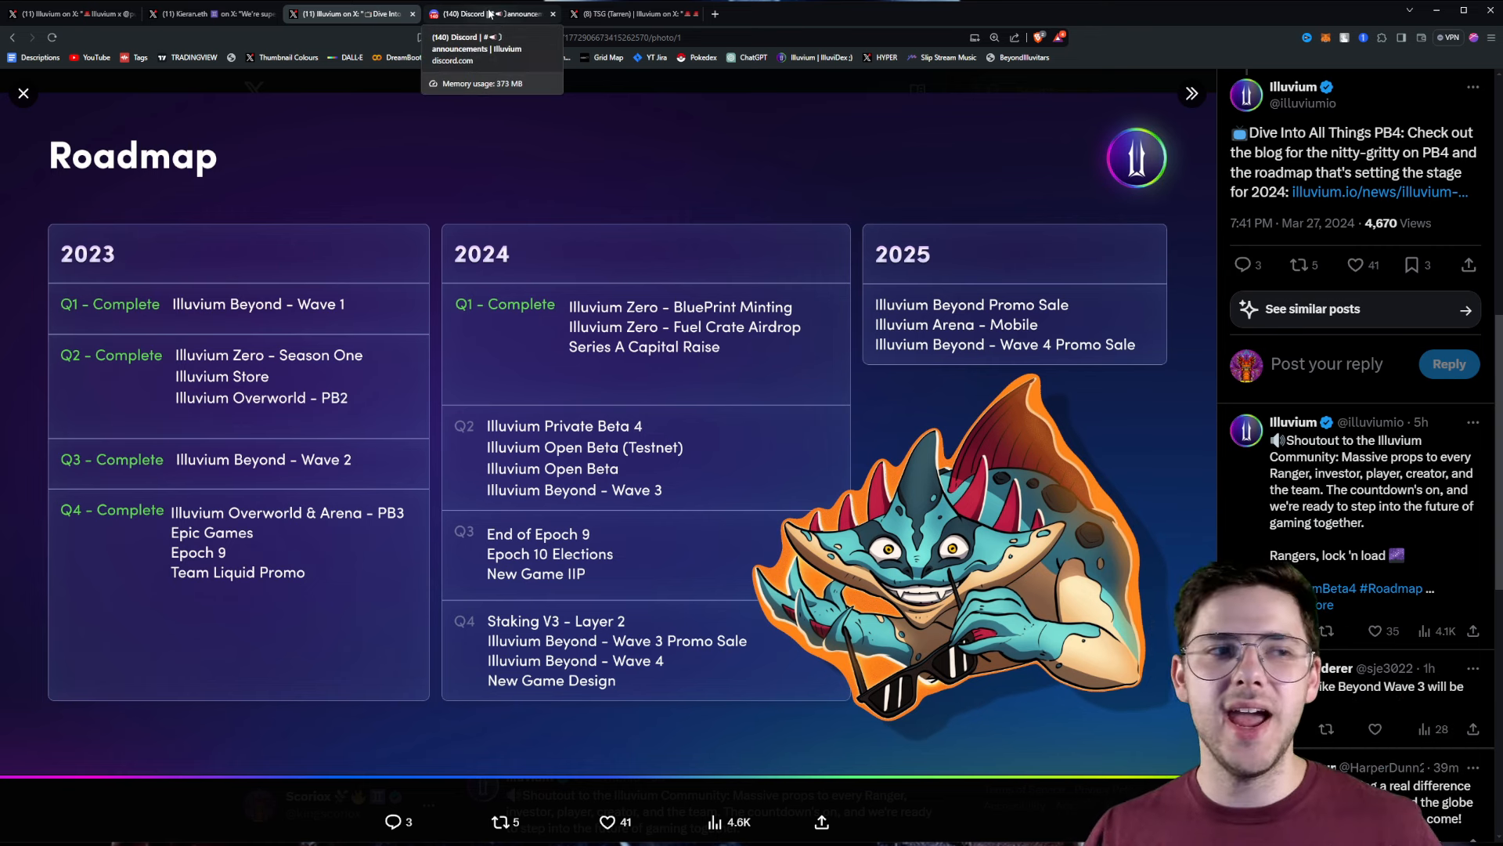
pyautogui.click(490, 14)
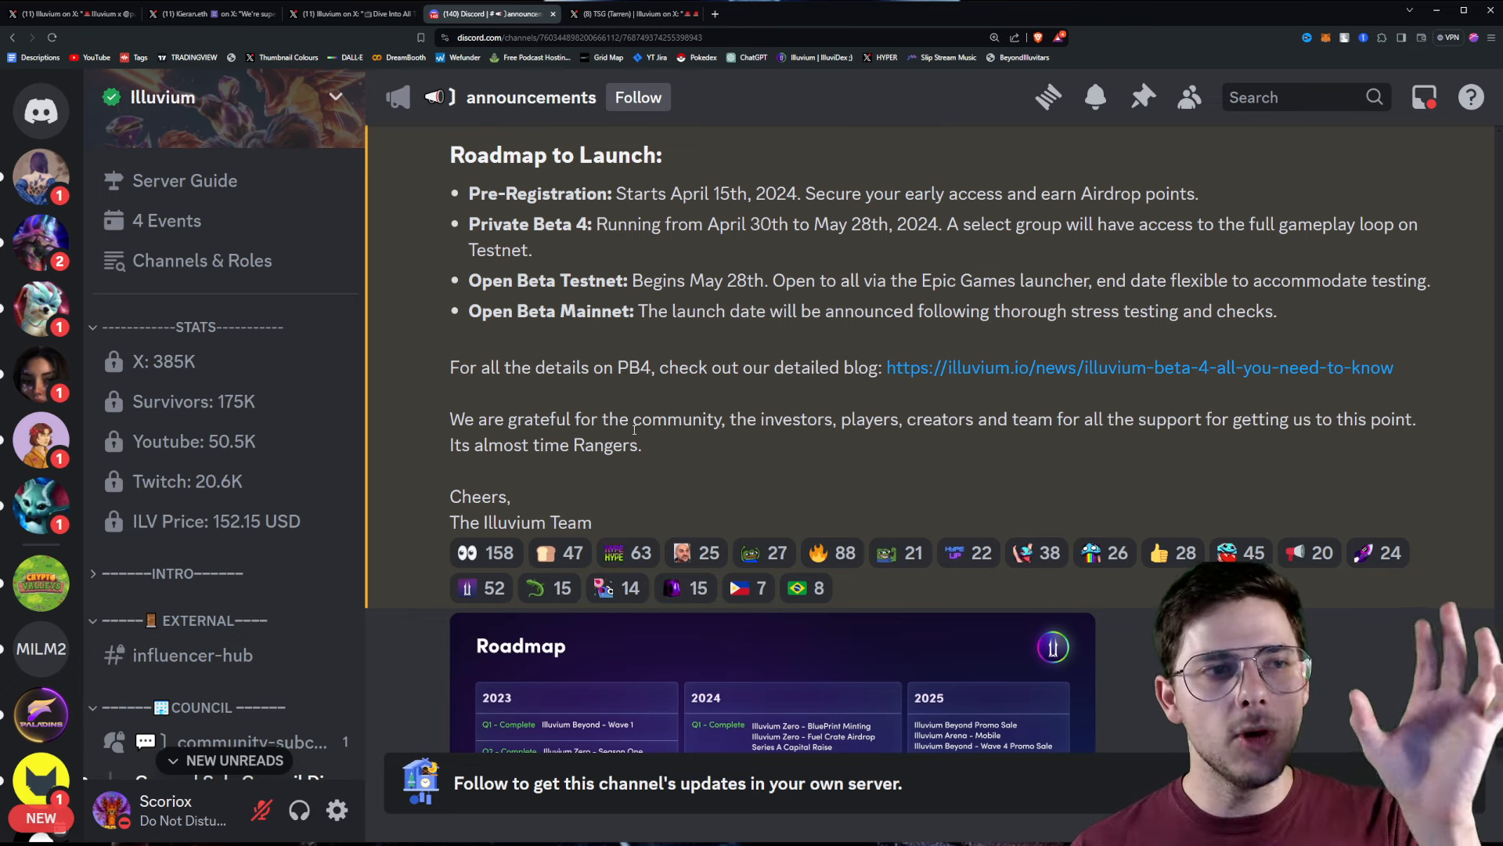
# Show the Illuvium Discord announcements channel with the Roadmap to Launch message
pyautogui.click(629, 14)
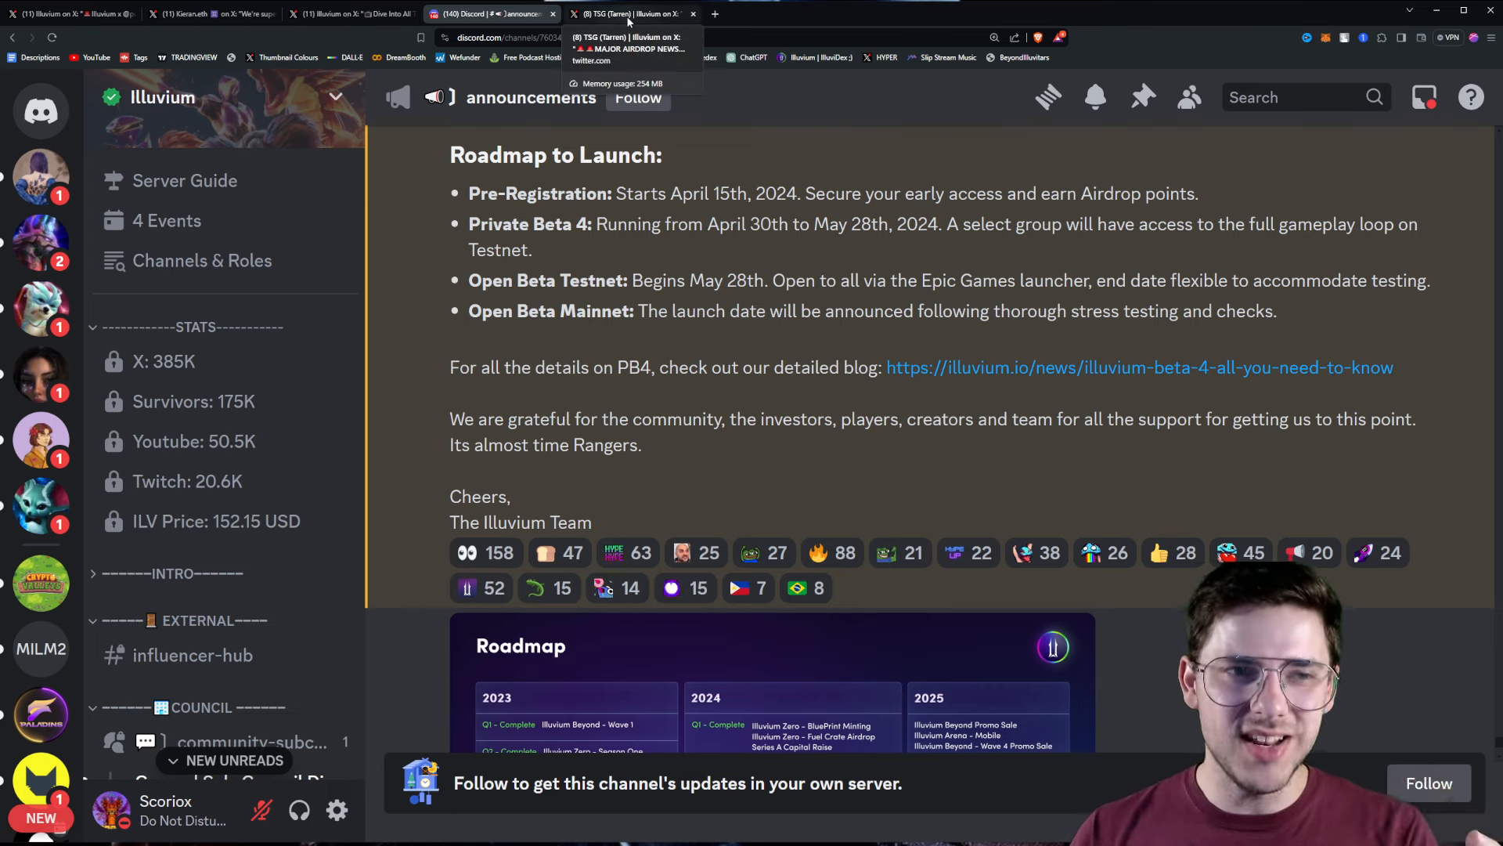
# Read TSG's MAJOR AIRDROP NEWS post and like the reply proposing a 50k airdrop
pyautogui.click(628, 14)
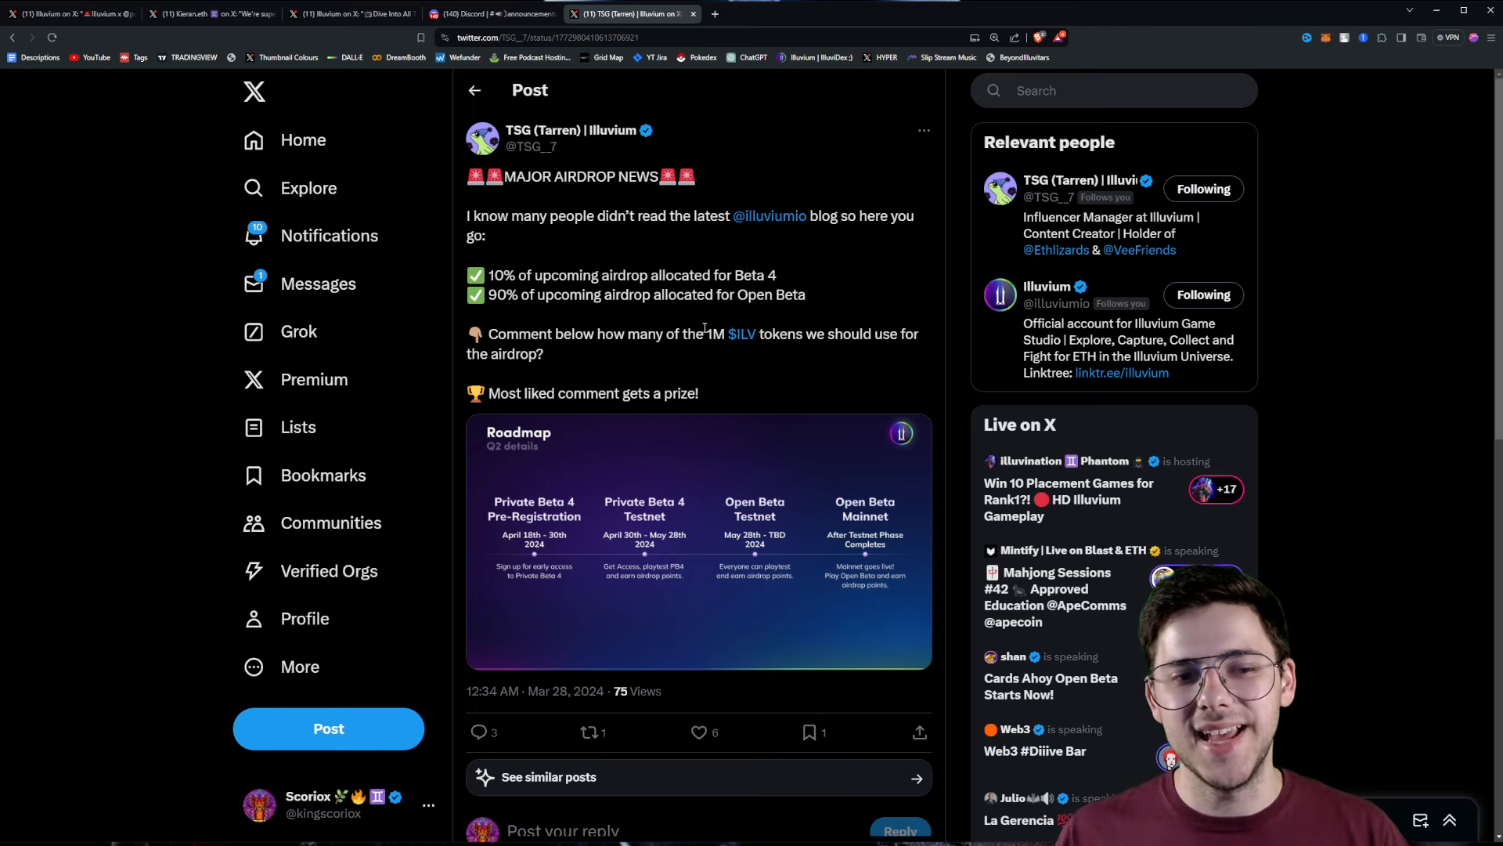
pyautogui.scroll(-3)
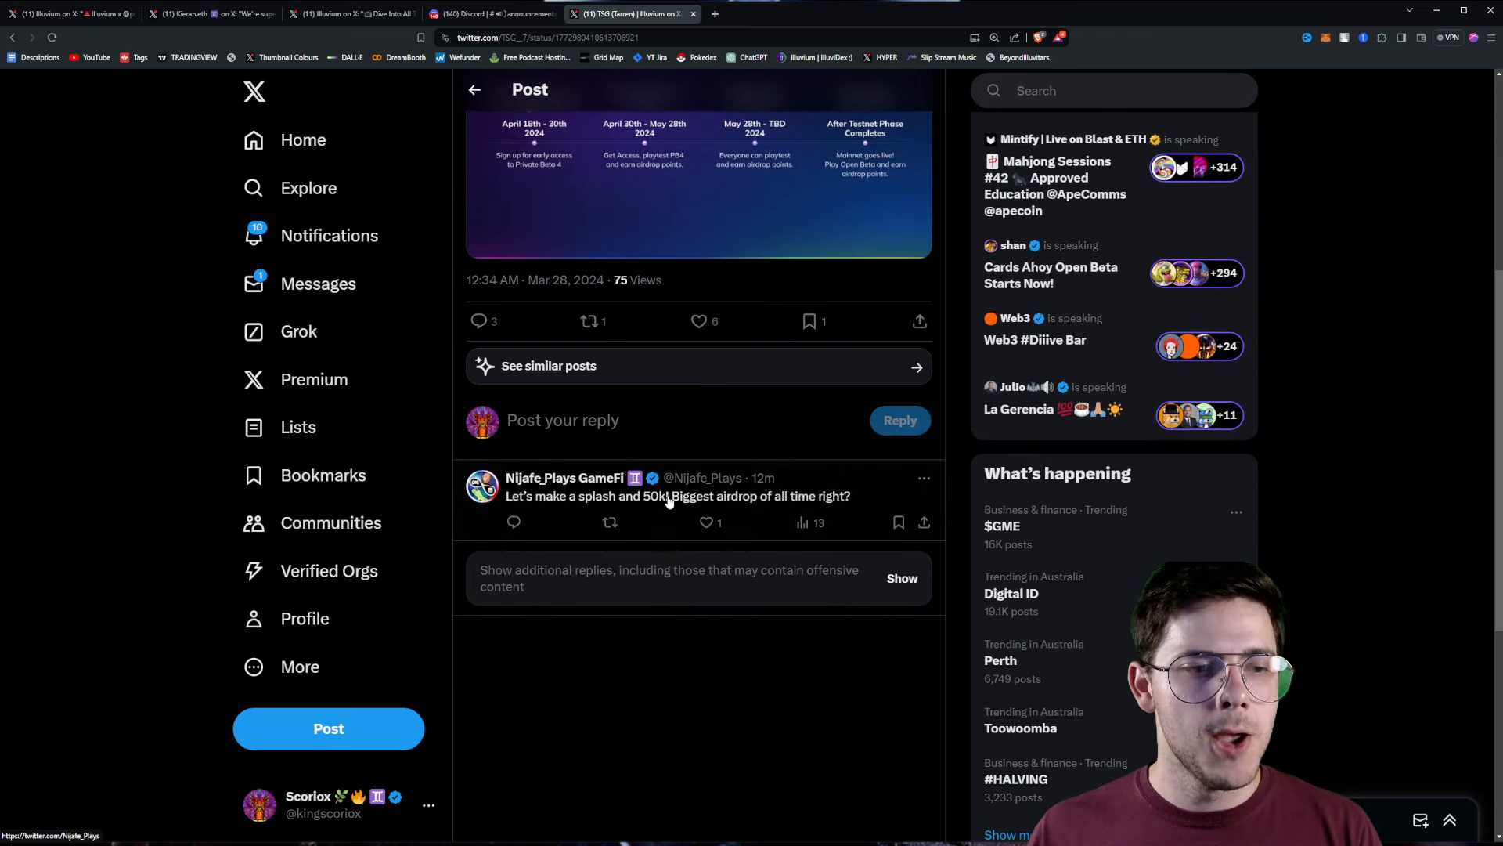
pyautogui.click(705, 523)
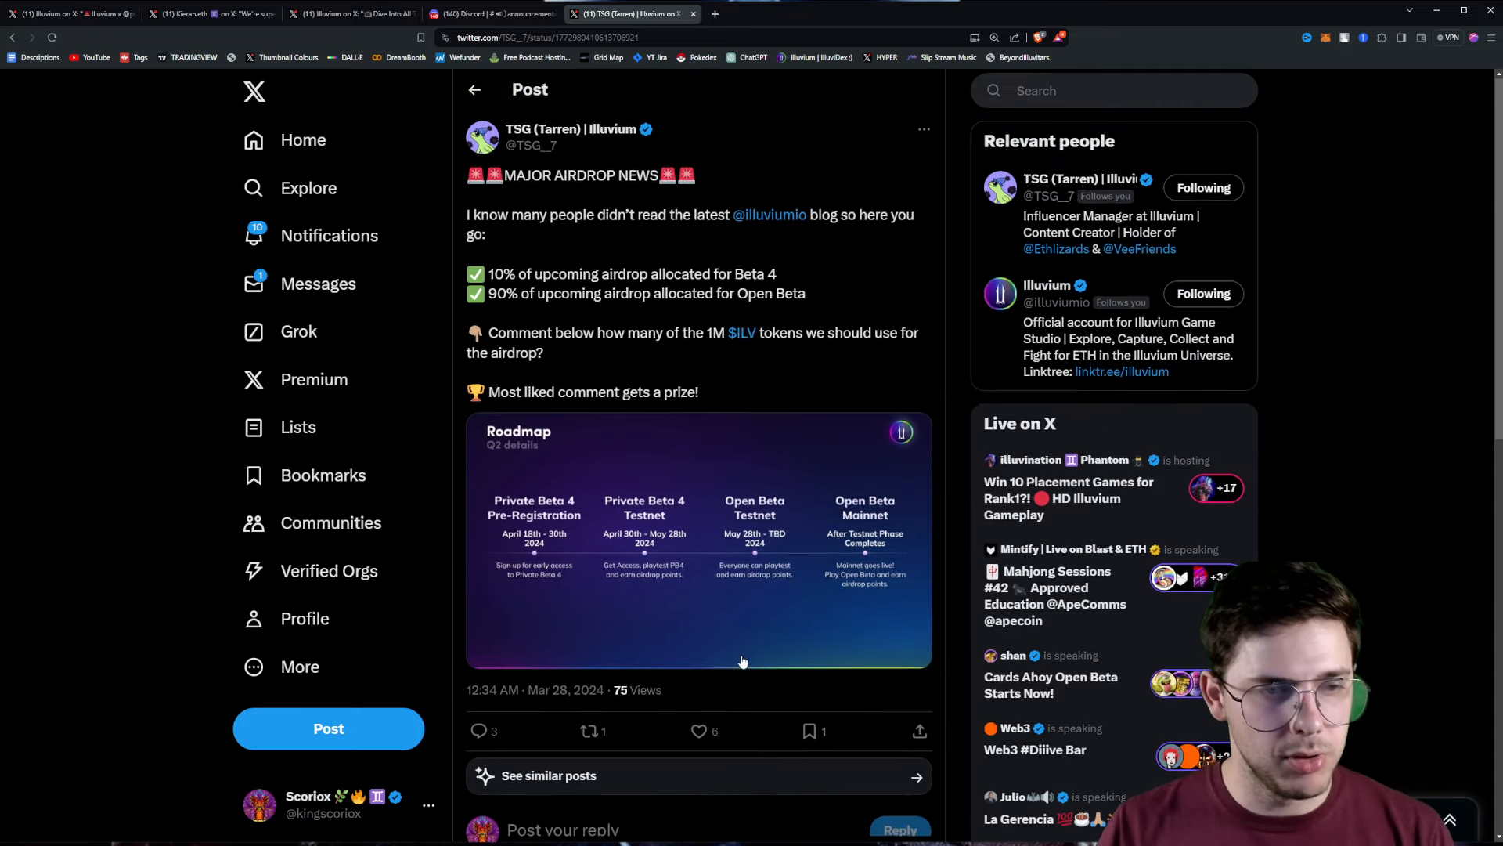
pyautogui.scroll(-3)
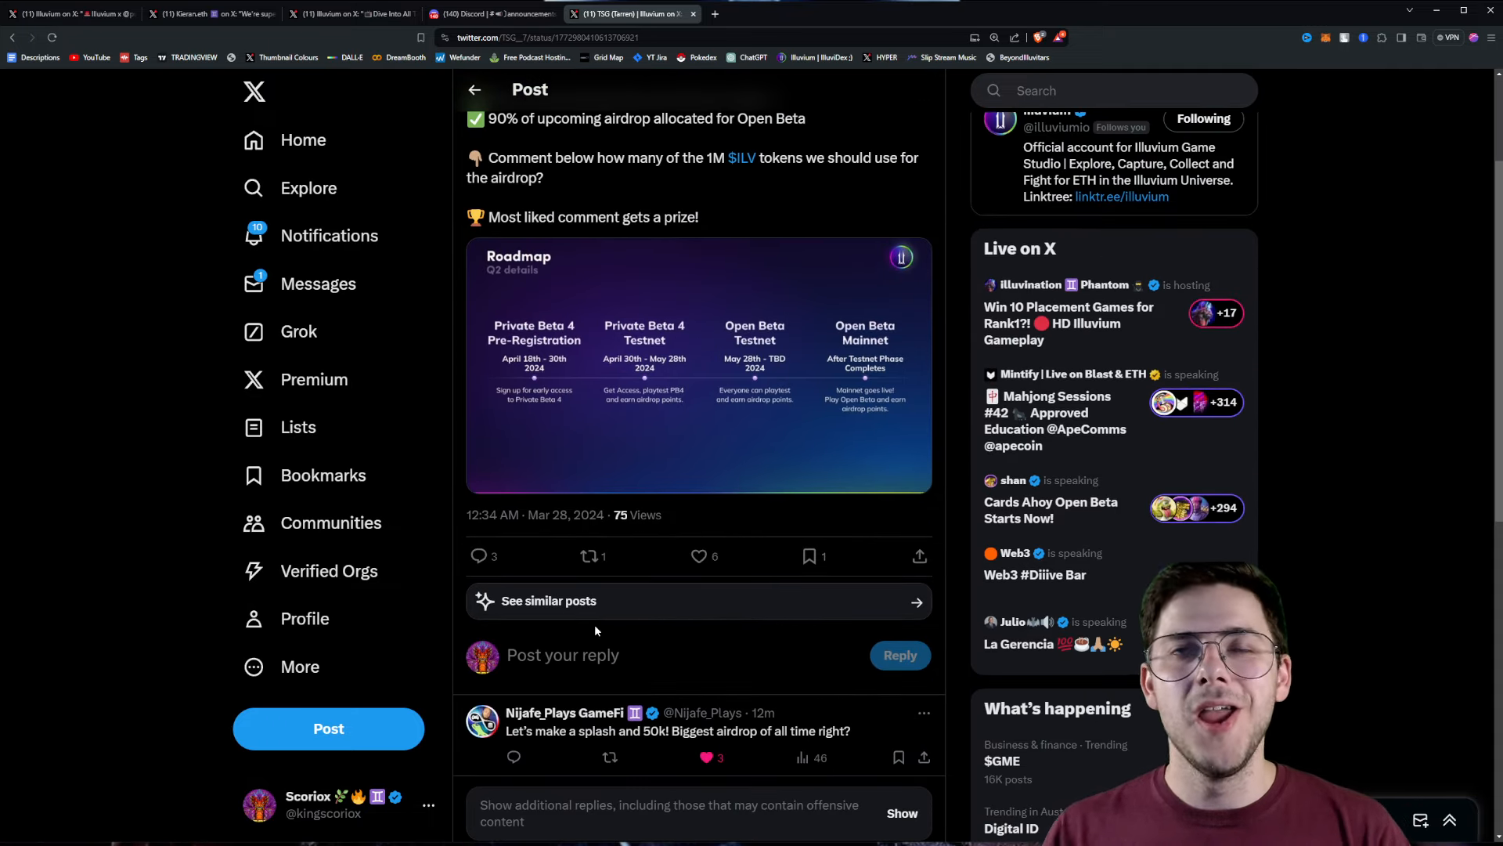